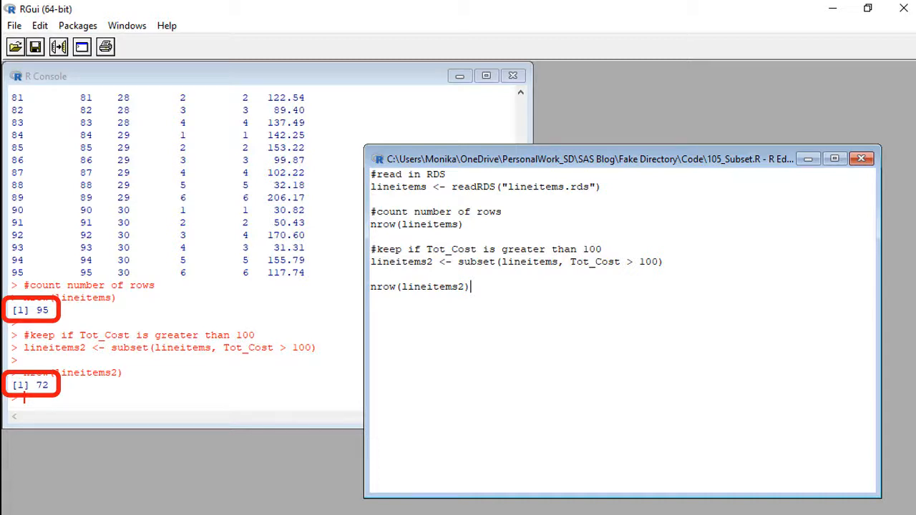
pyautogui.doubleClick(430, 286)
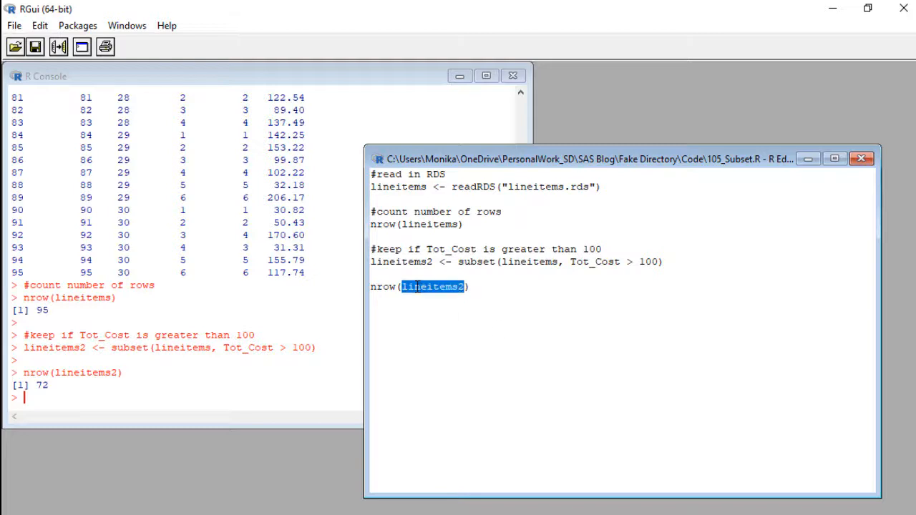